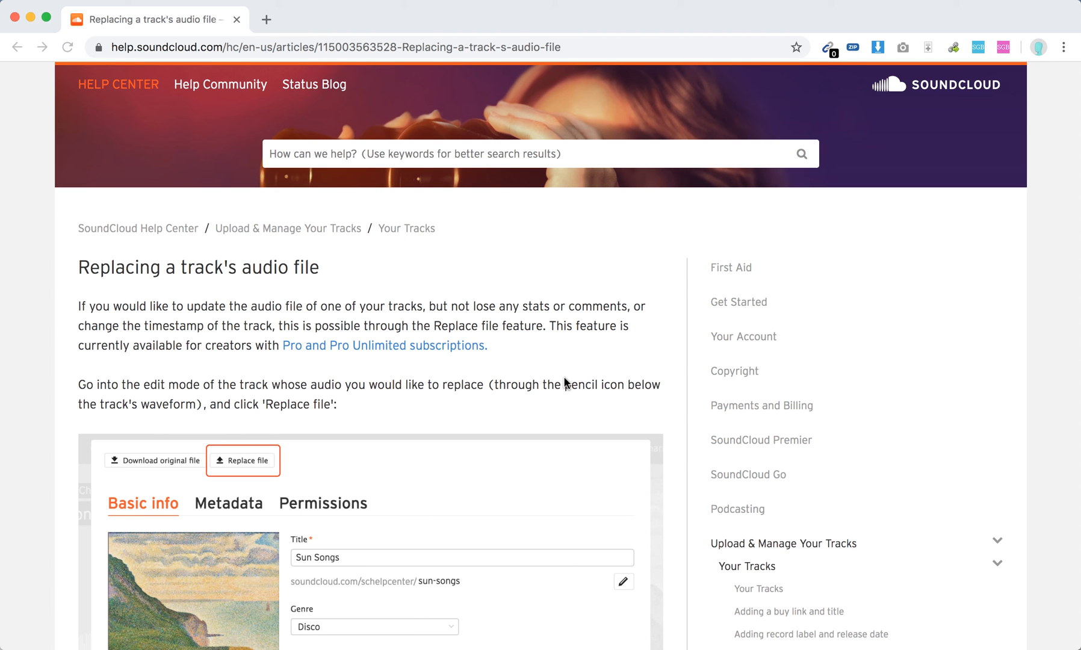
{"action": "mouse_move", "coordinate": [559, 374]}
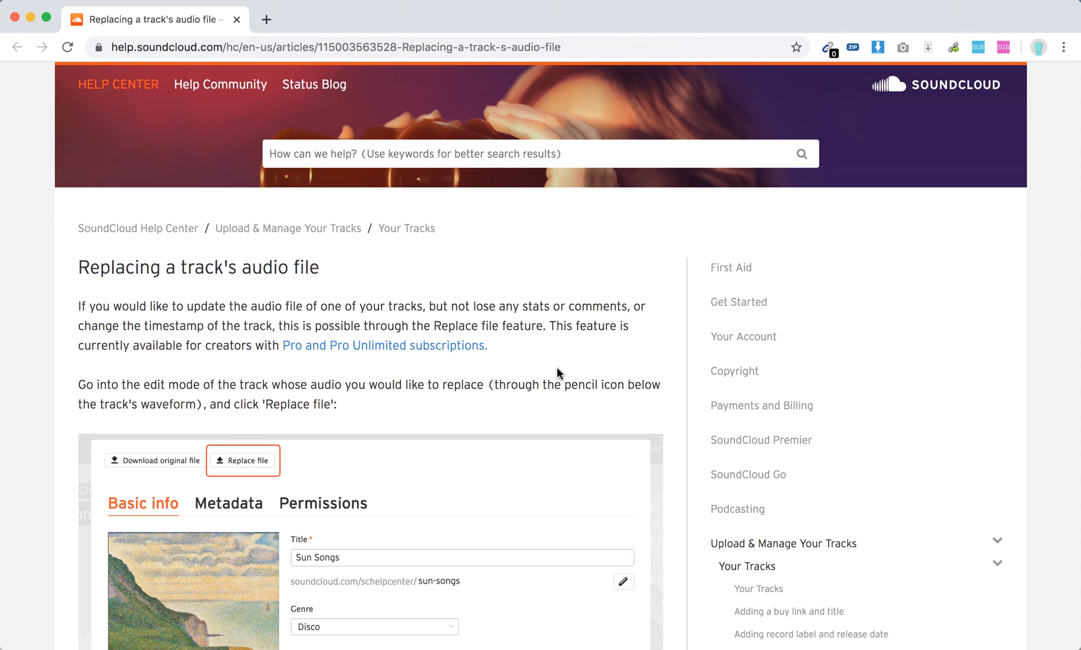
{"action": "scroll", "scroll_direction": "down", "scroll_amount": 3}
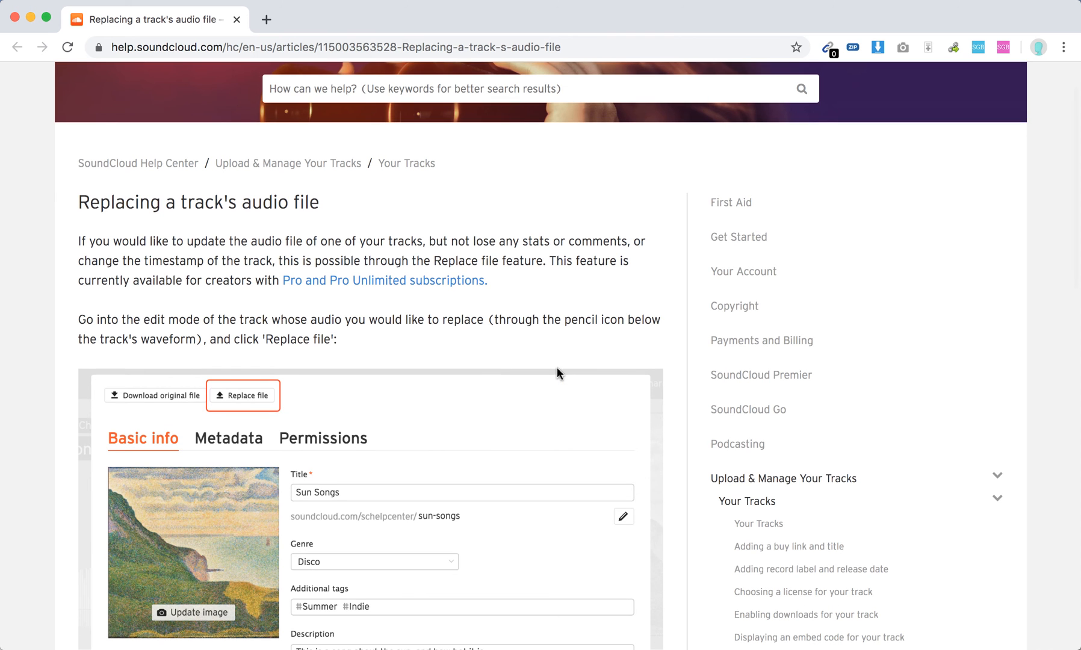
{"action": "mouse_move", "coordinate": [451, 293]}
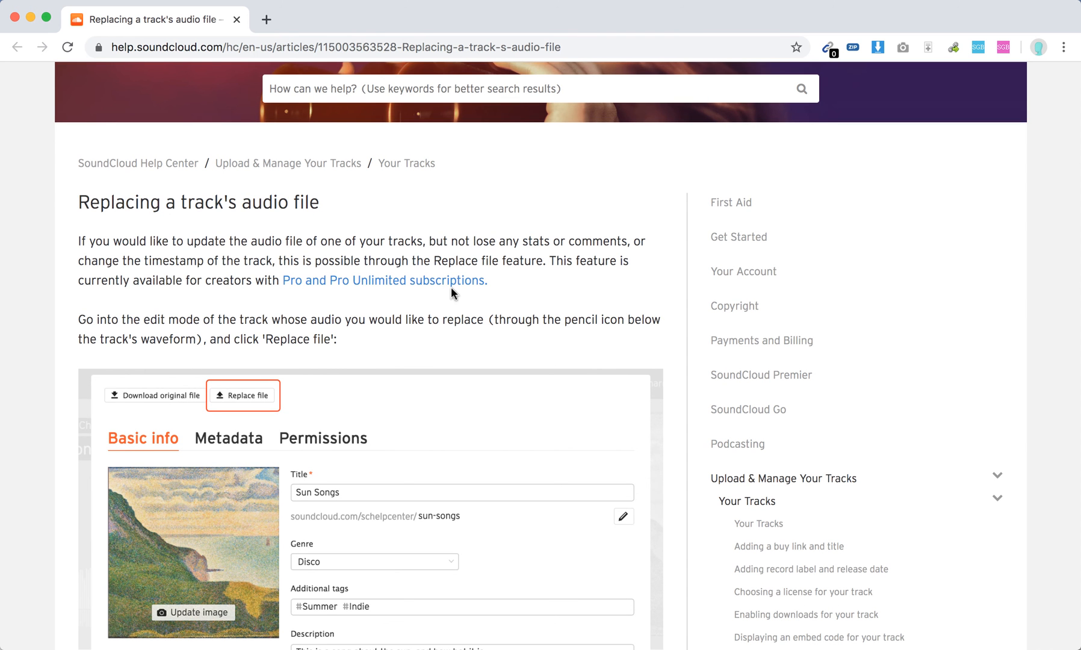
{"action": "scroll", "scroll_direction": "down", "scroll_amount": 3}
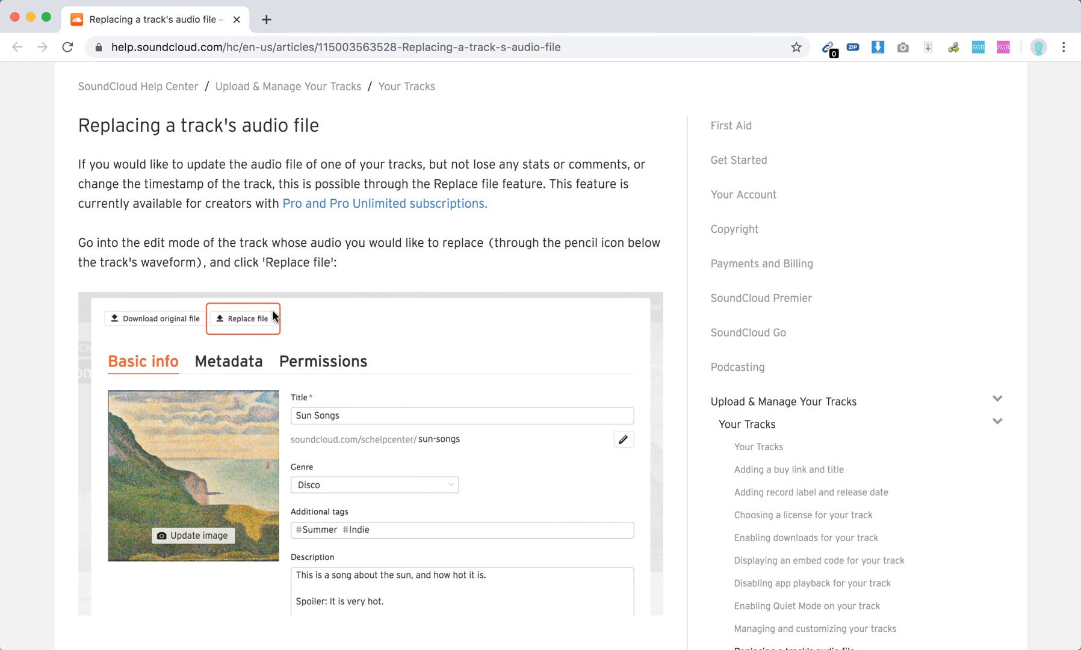
{"action": "mouse_move", "coordinate": [311, 354]}
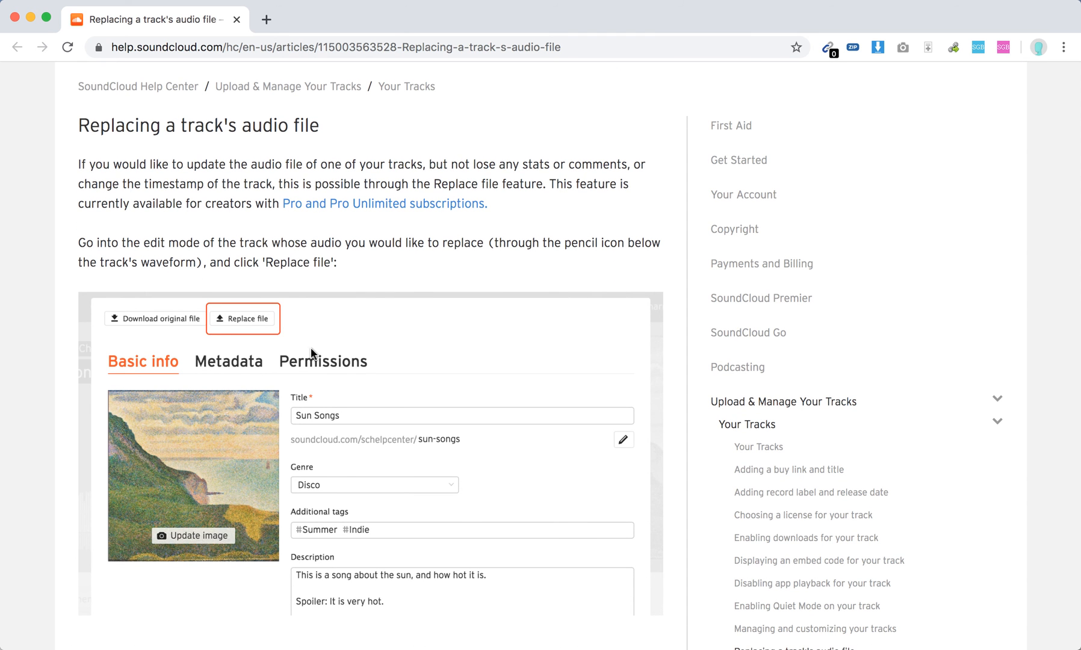
{"action": "scroll", "scroll_direction": "down", "scroll_amount": 3}
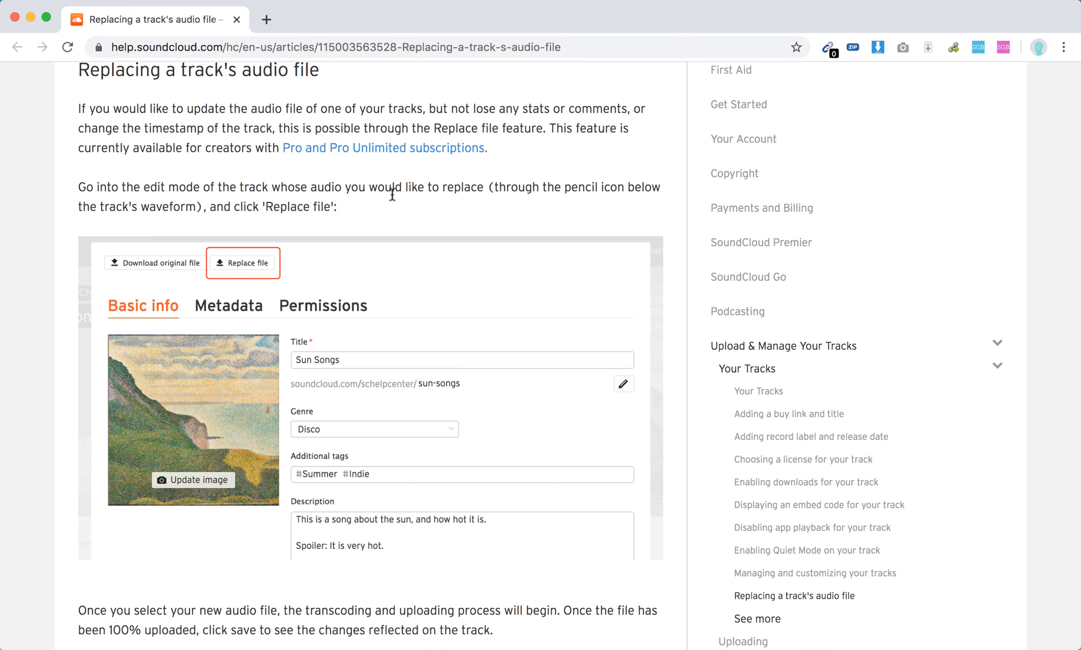
{"action": "mouse_move", "coordinate": [511, 285]}
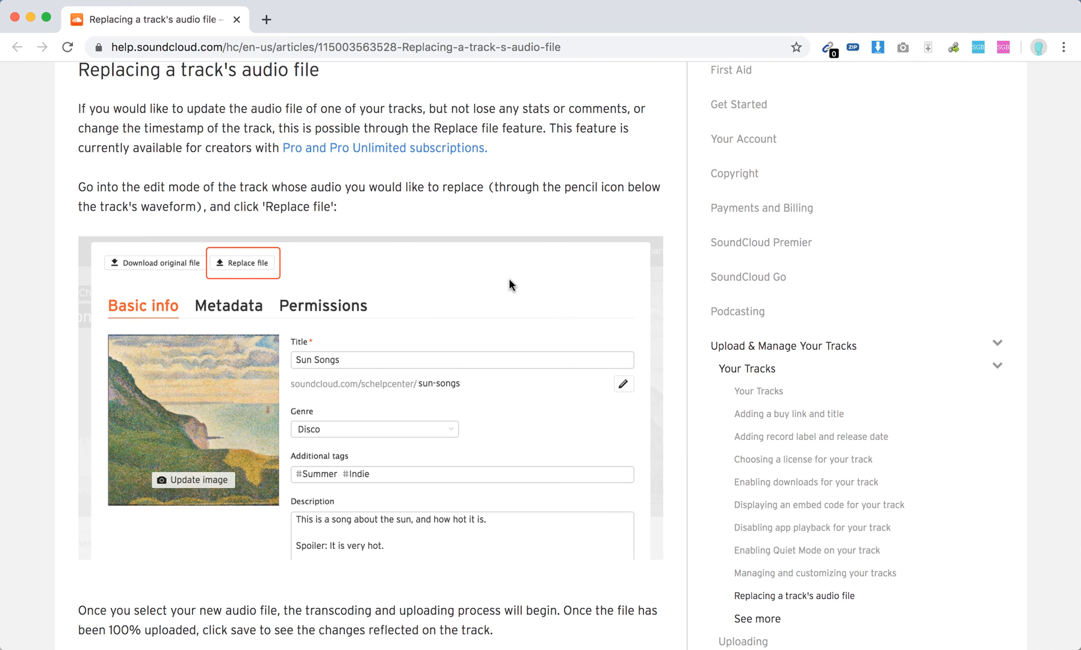
{"action": "scroll", "scroll_direction": "down", "scroll_amount": 3}
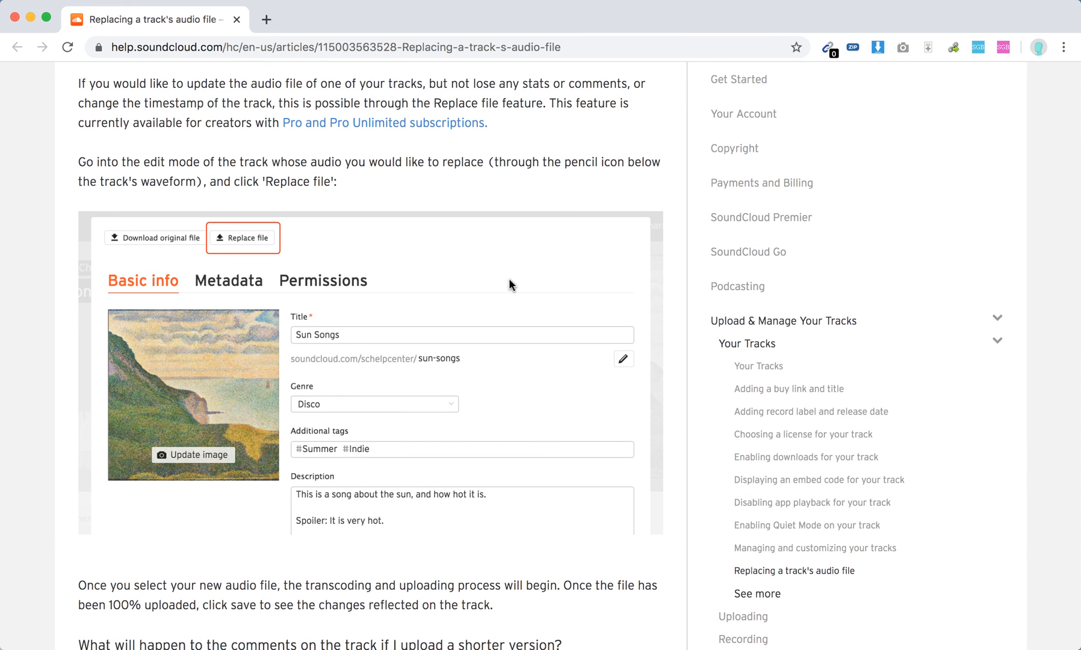
{"action": "scroll", "scroll_direction": "down", "scroll_amount": 3}
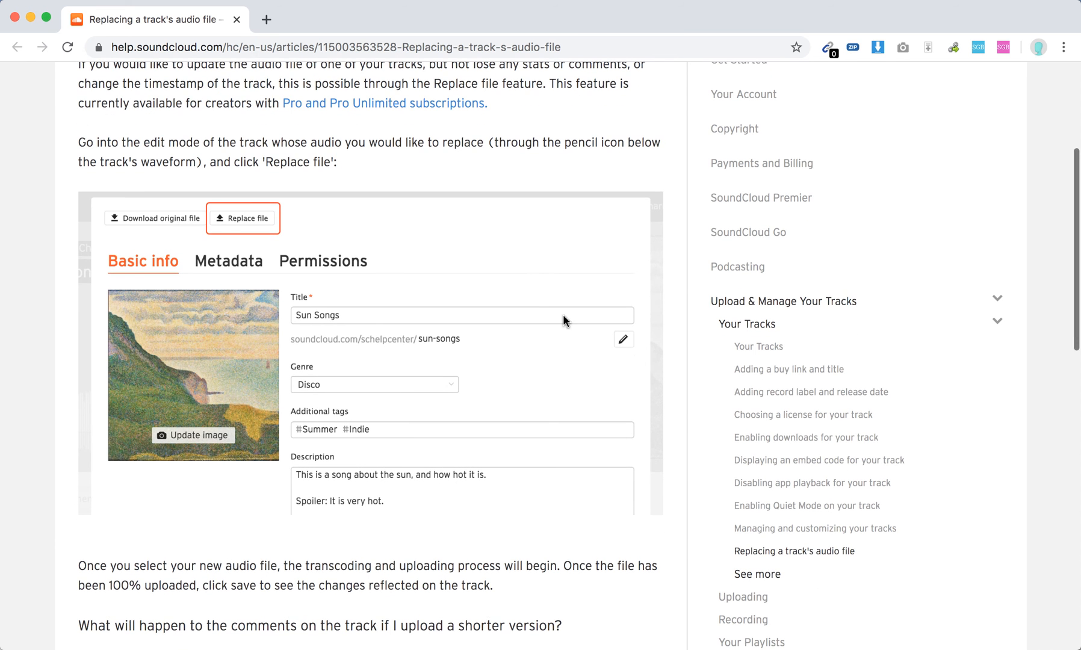
{"action": "mouse_move", "coordinate": [677, 239]}
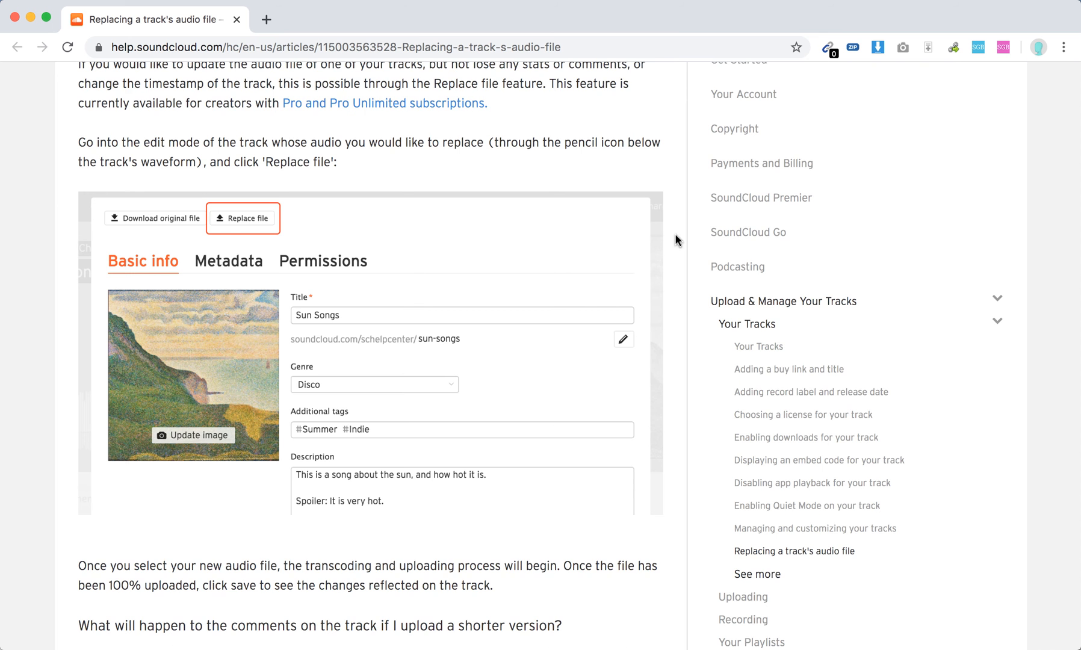
{"action": "scroll", "scroll_direction": "down", "scroll_amount": 3}
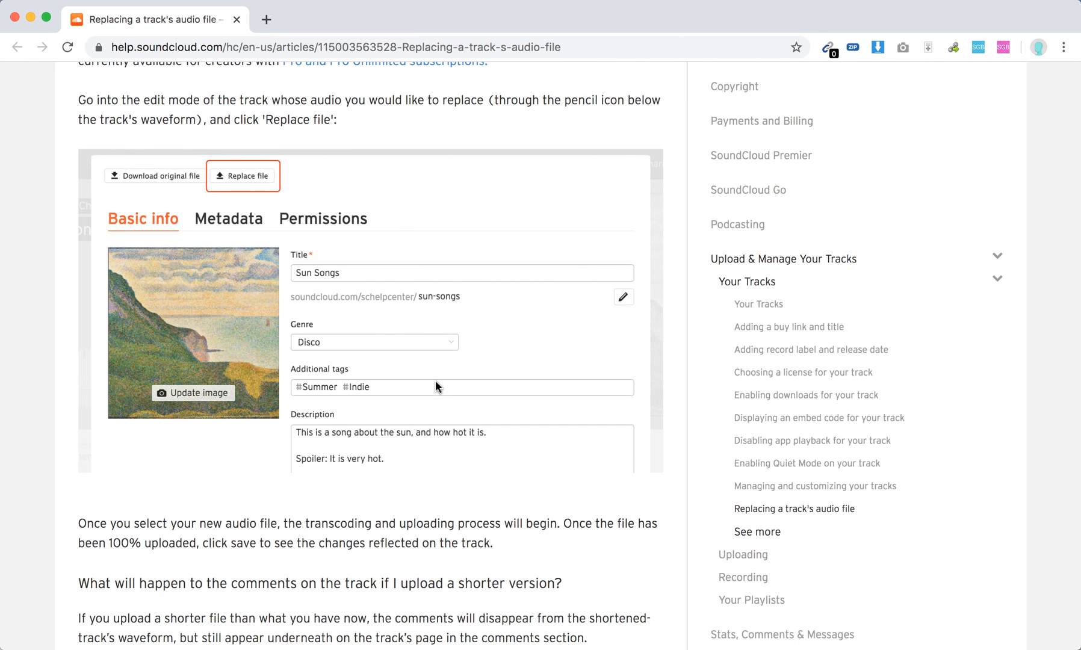
{"action": "scroll", "scroll_direction": "down", "scroll_amount": 3}
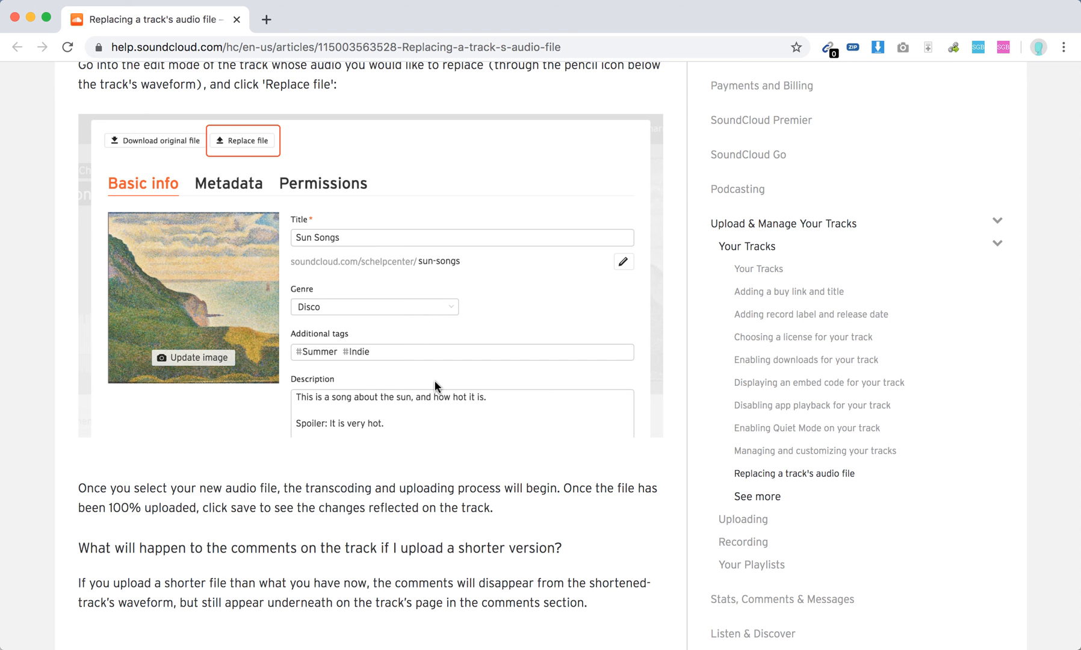
{"action": "mouse_move", "coordinate": [438, 416]}
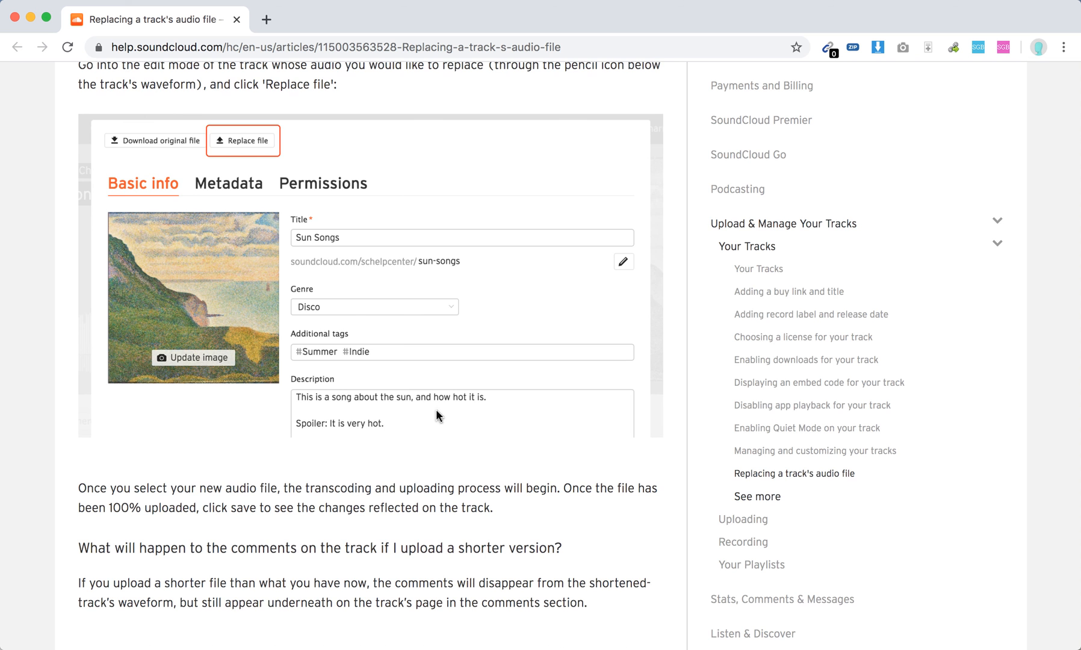
{"action": "scroll", "scroll_direction": "down", "scroll_amount": 3}
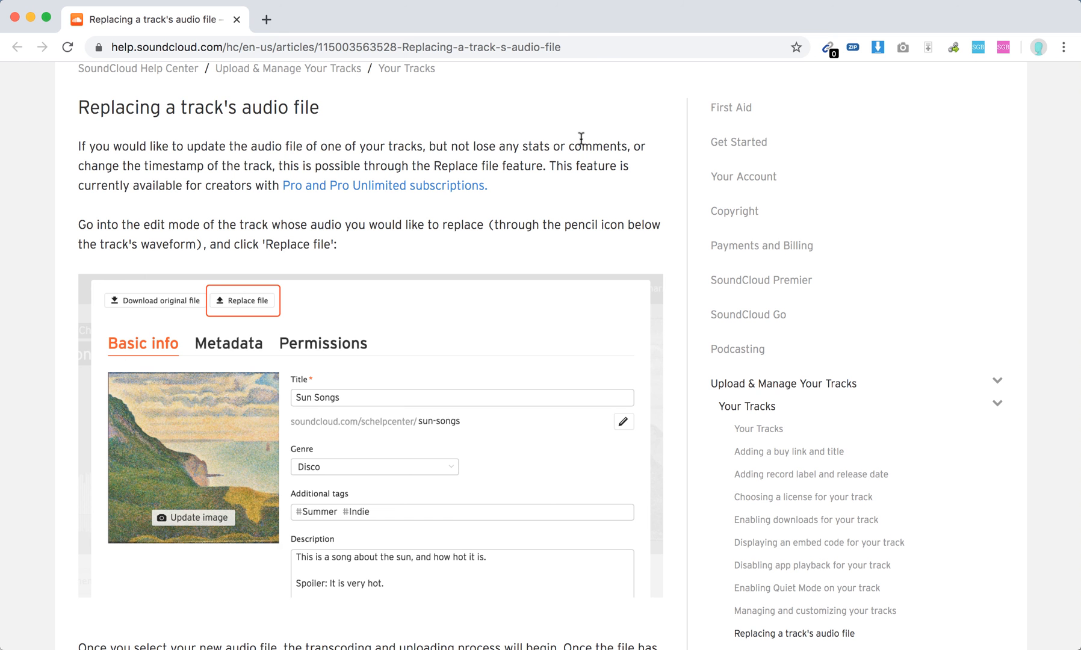
{"action": "mouse_move", "coordinate": [595, 122]}
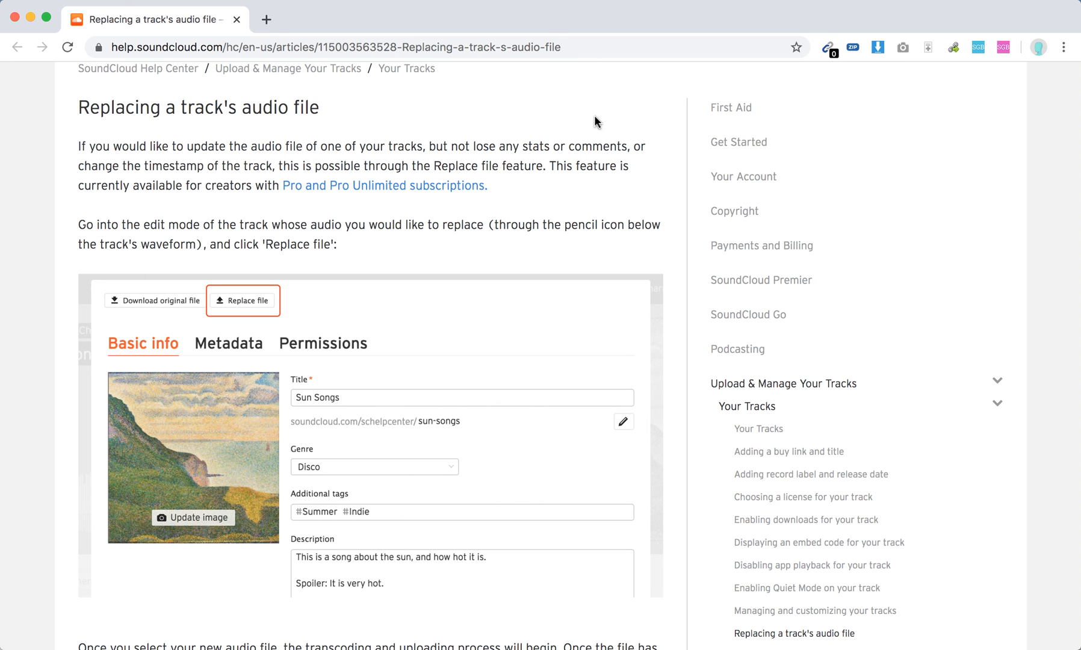
{"action": "mouse_move", "coordinate": [595, 122]}
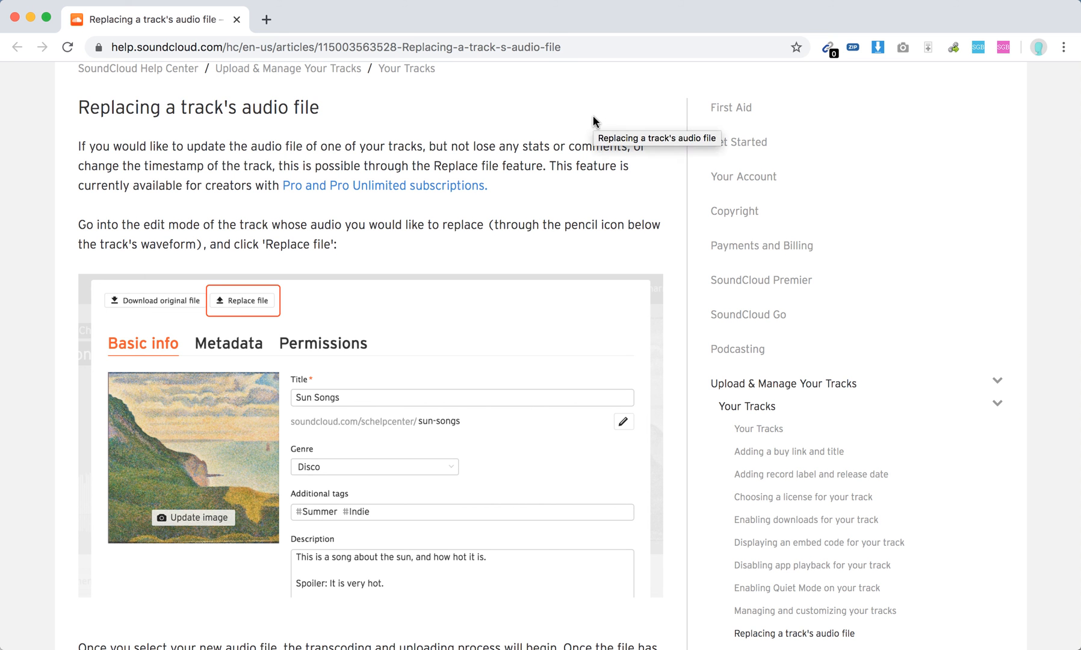
{"action": "scroll", "scroll_direction": "down", "scroll_amount": 3}
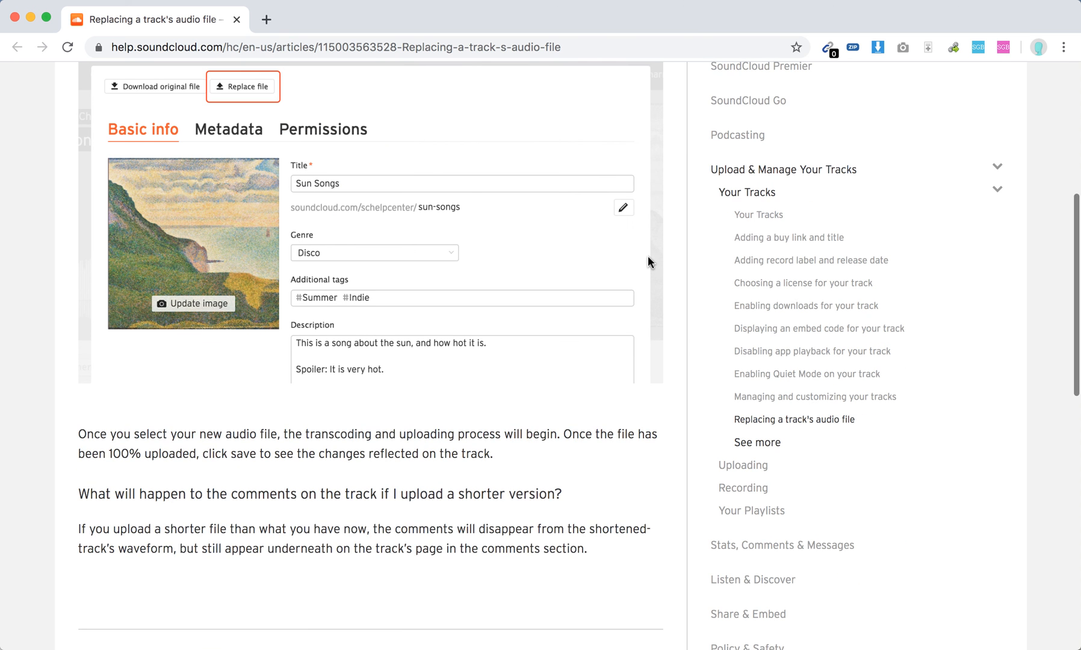
{"action": "scroll", "scroll_direction": "down", "scroll_amount": 3}
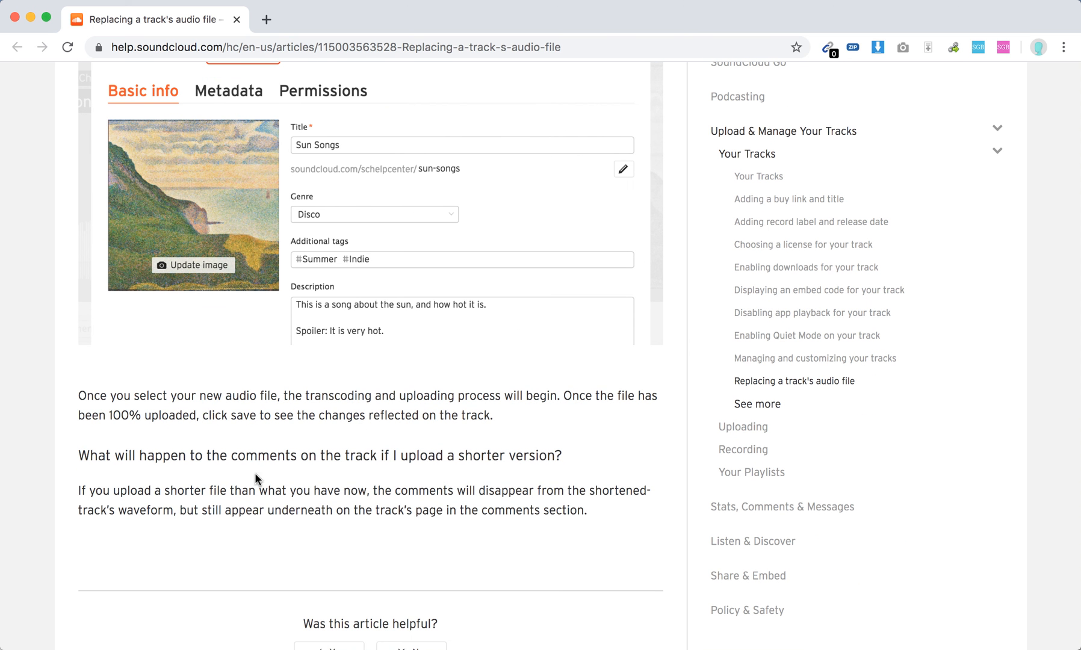
{"action": "mouse_move", "coordinate": [567, 502]}
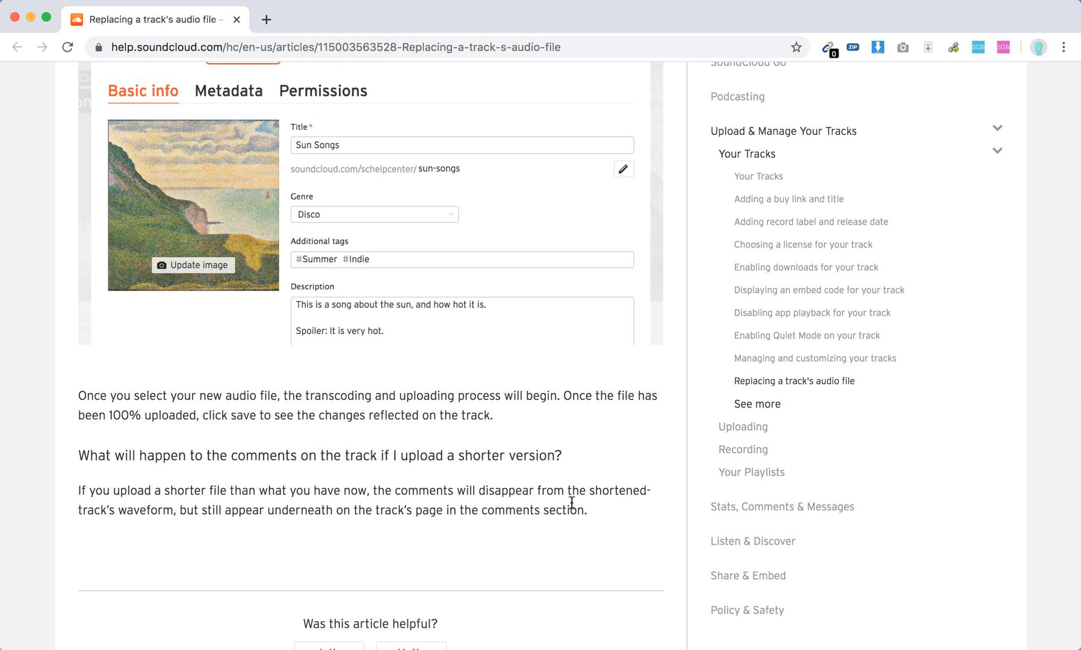
{"action": "mouse_move", "coordinate": [604, 515]}
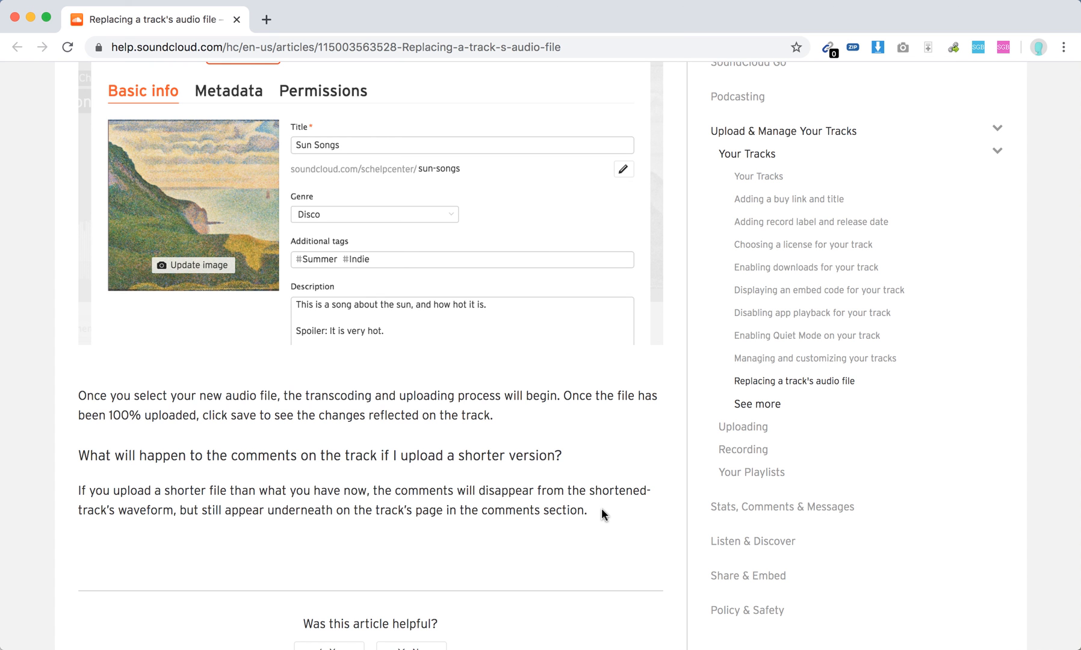
{"action": "scroll", "scroll_direction": "down", "scroll_amount": 3}
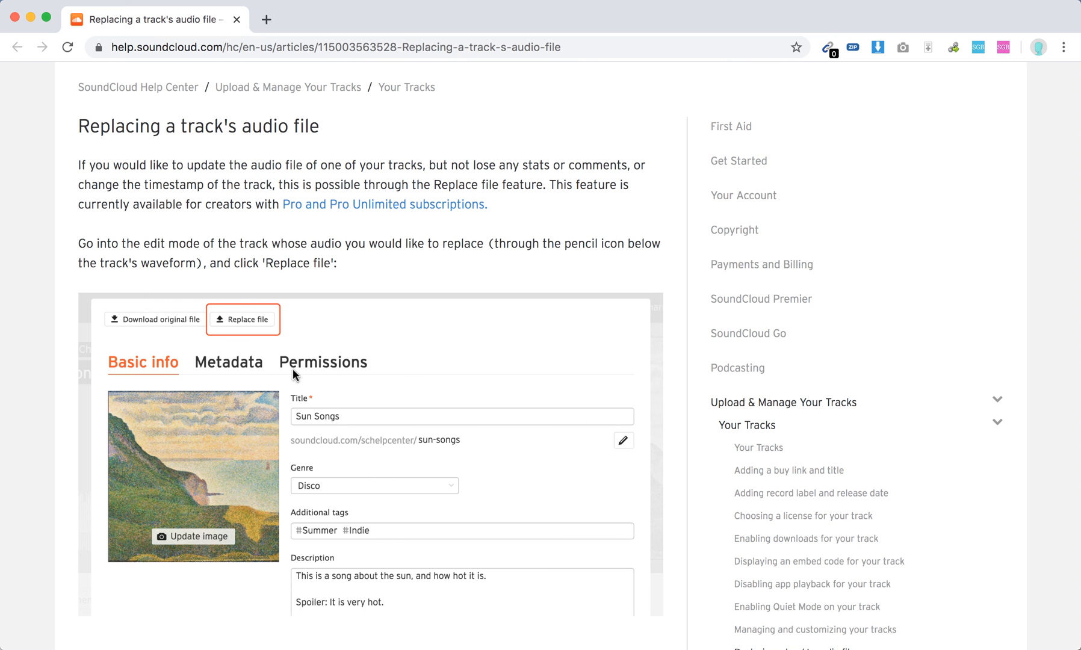
{"action": "mouse_move", "coordinate": [727, 390]}
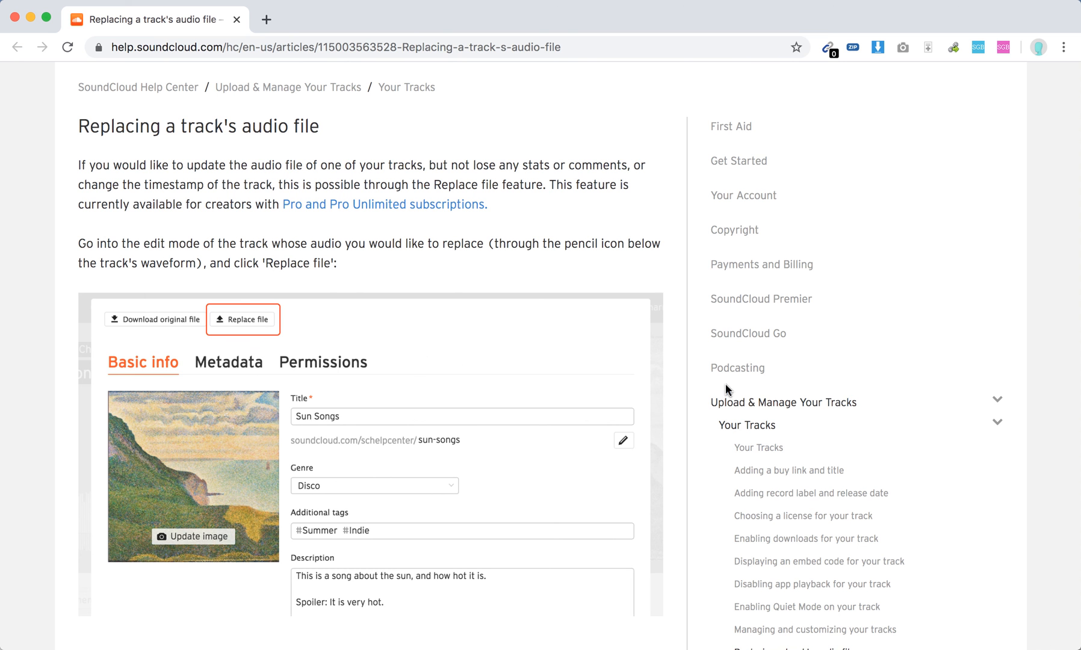